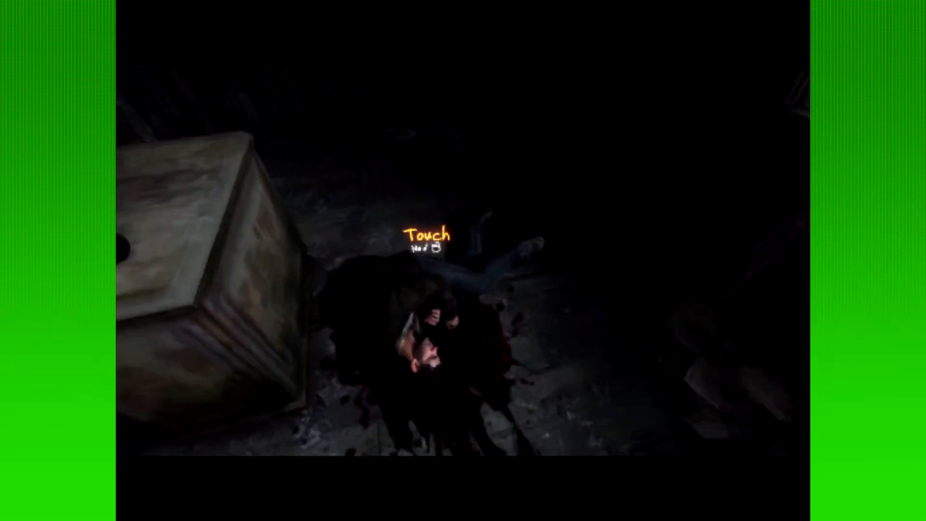
click(430, 236)
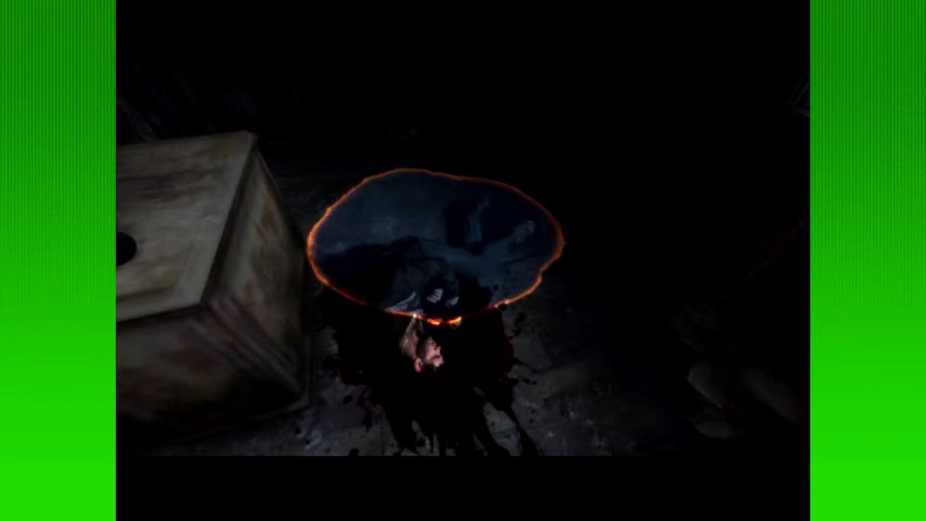